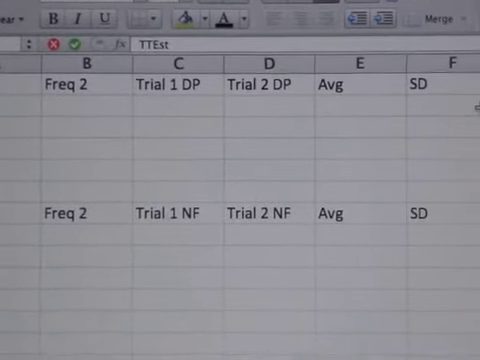
Enter the Freq 2 values 8, 6, 4, 2, 1 down column B of the DP table.
scroll(left, 3)
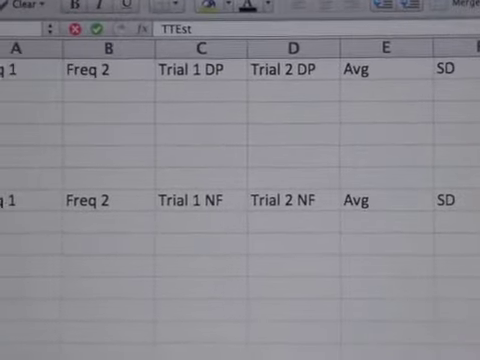
scroll(down, 3)
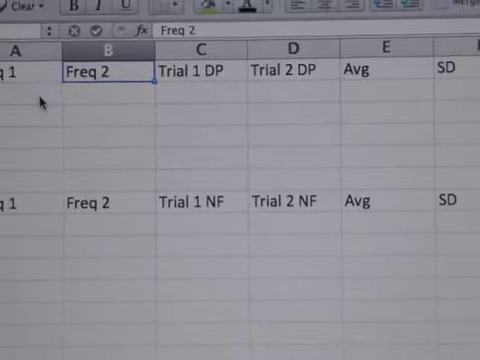
click(100, 210)
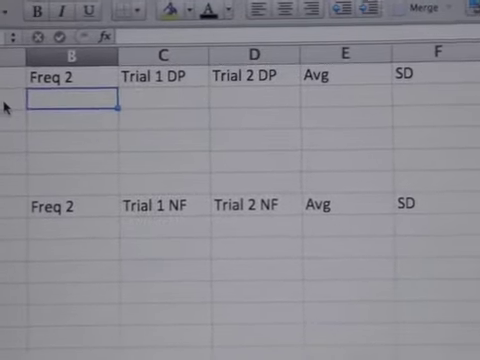
text(8)
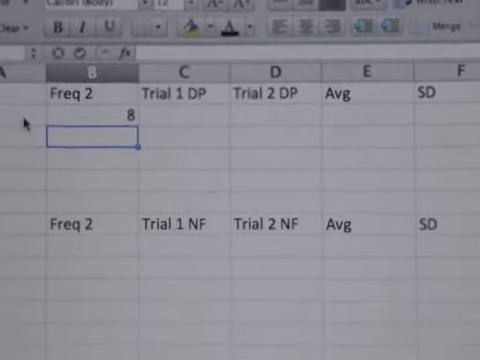
text(6)
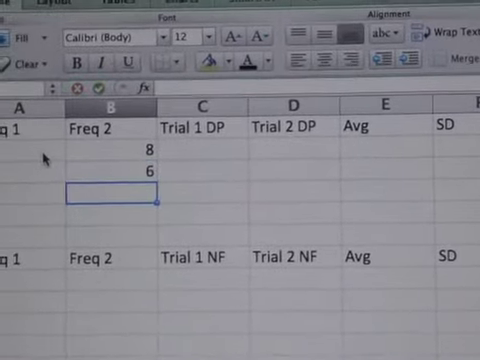
text(4)
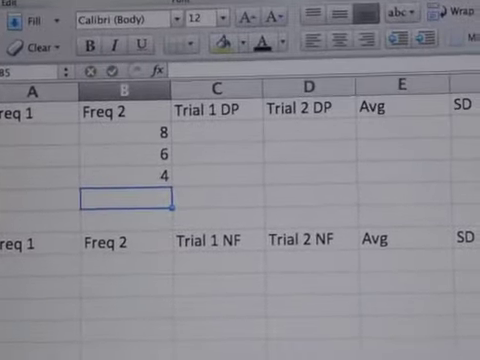
text(1)
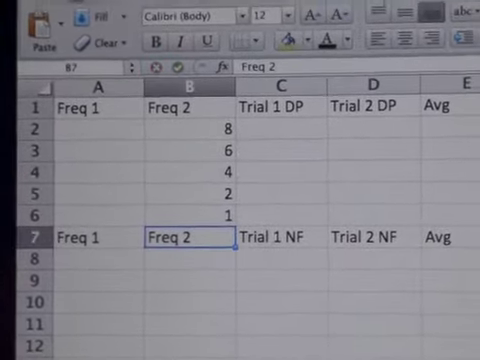
Add the 500 frequency entry and a Freq header for the noise-floor table.
text(500)
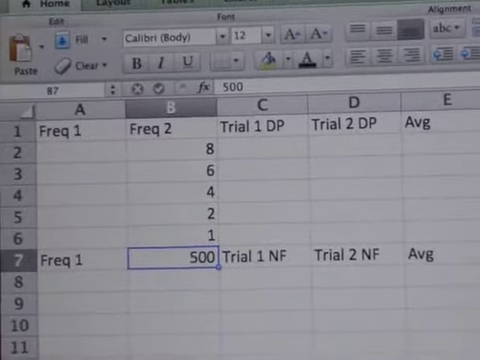
text(F)
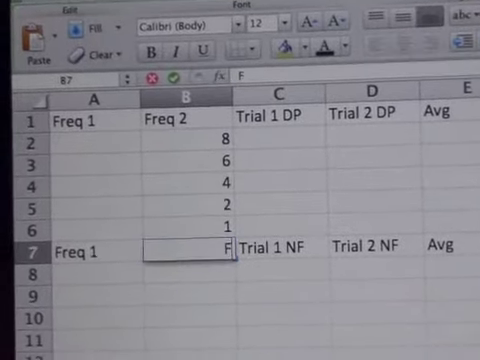
text(Freq)
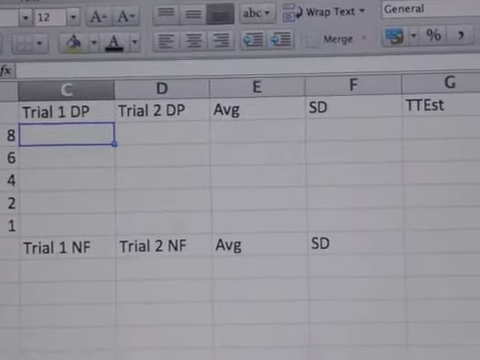
Enter Trial 1 and Trial 2 DP readings 11, 12 and 10s for frequencies 8, 6, 4, 2.
text(11)
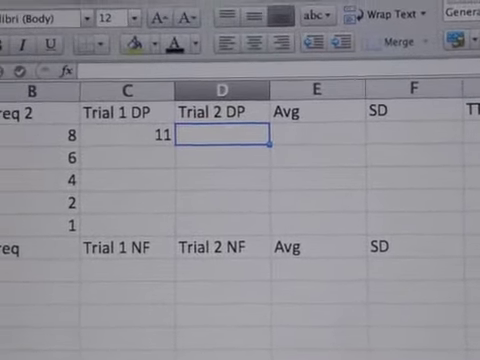
text(12)
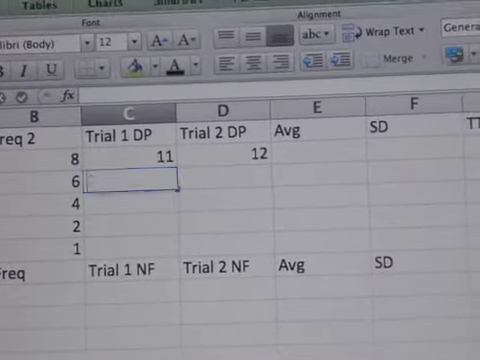
text(10)
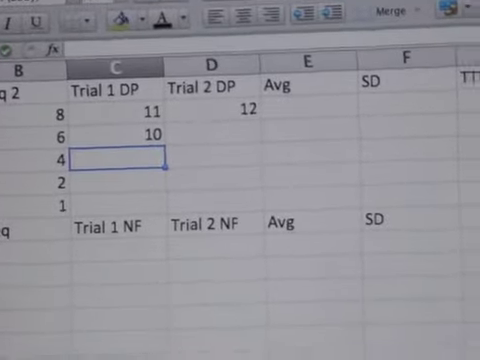
text(10)
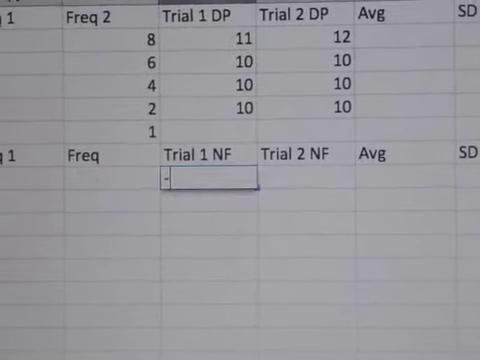
Fill the NF trial columns with -20 for the four frequencies.
text(-20)
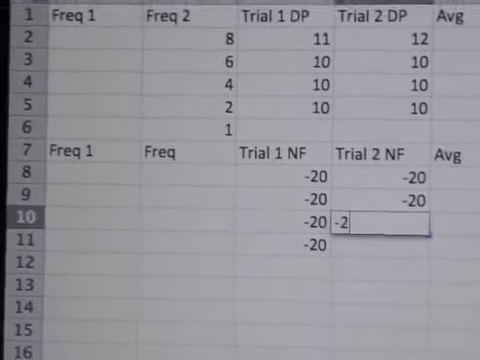
scroll(down, 3)
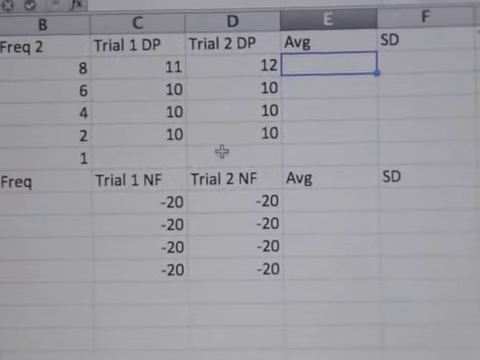
scroll(down, 3)
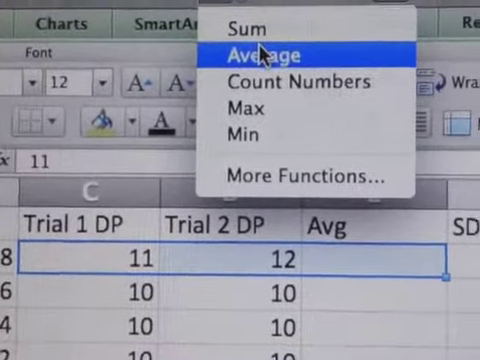
Average the two DP trials per row with AutoSum Average, giving 11.5, 10 and 10.
click(260, 54)
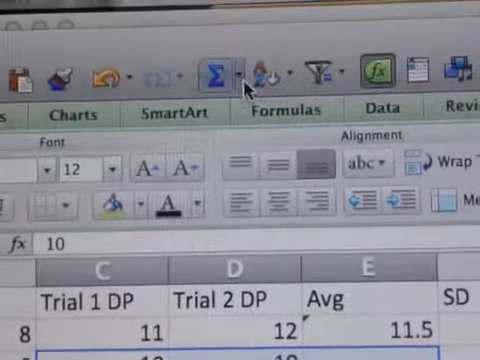
click(244, 70)
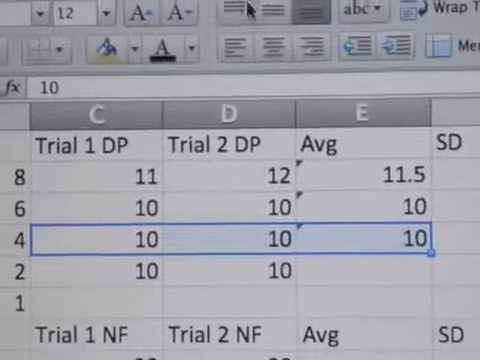
scroll(down, 3)
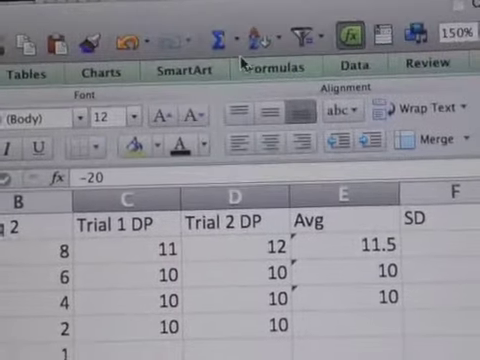
click(220, 68)
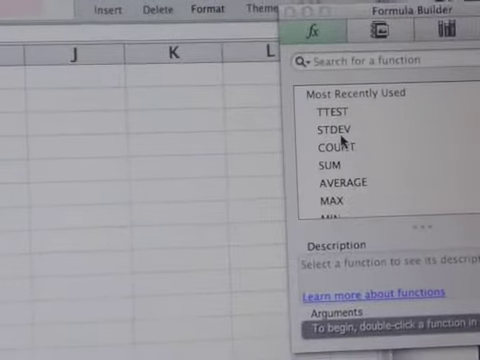
Choose STDEV from the recently used functions for the DP SD column.
click(330, 132)
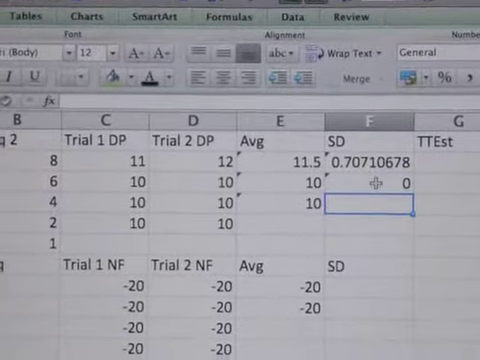
Enter 0 as the first NF standard deviation below the averaged -20 rows.
scroll(down, 3)
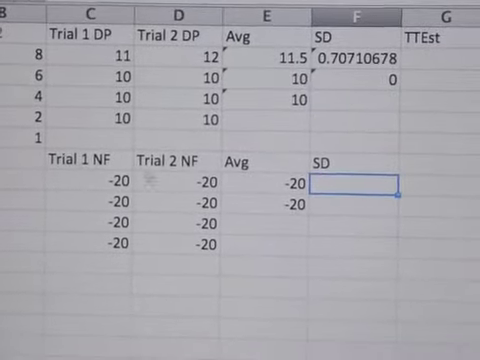
text(0)
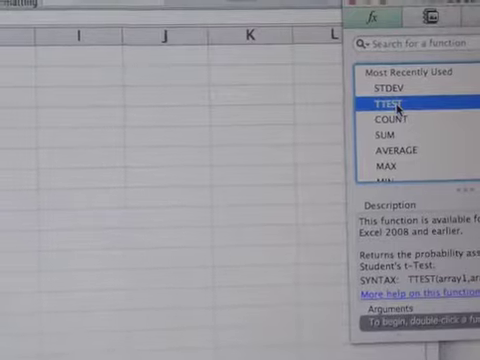
Insert TTEST with array1 C2:D2 (11 and 12) for the first frequency row.
double_click(390, 104)
text(C2:D2)
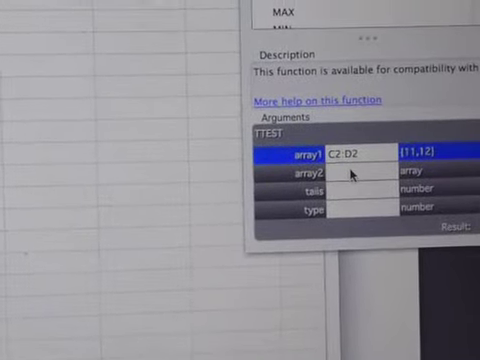
click(356, 172)
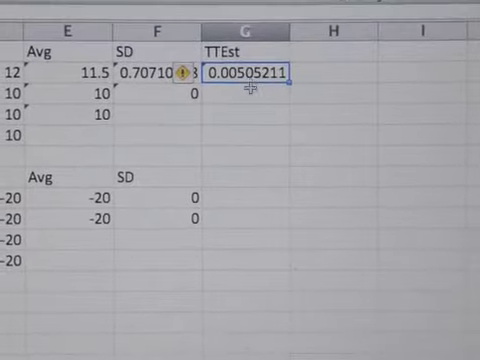
Review the finished DP and NF table with Avg and SD before switching to the Word report.
scroll(down, 3)
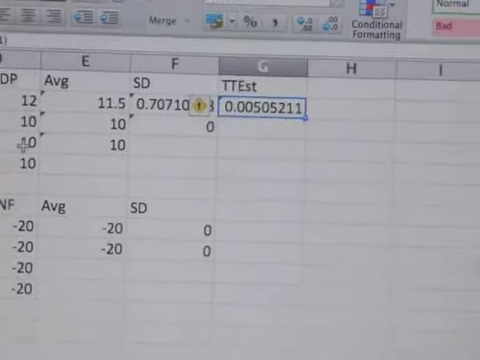
scroll(right, 3)
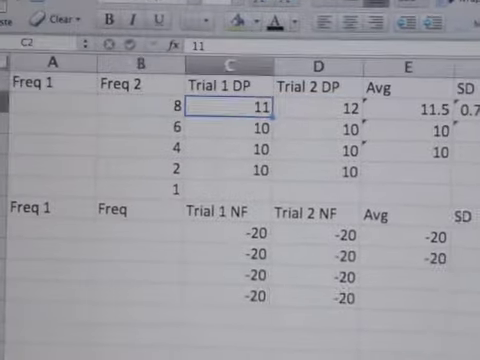
scroll(right, 3)
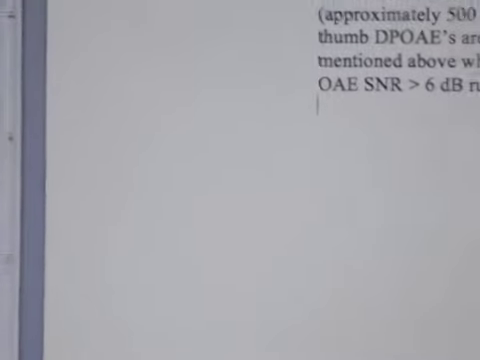
scroll(down, 3)
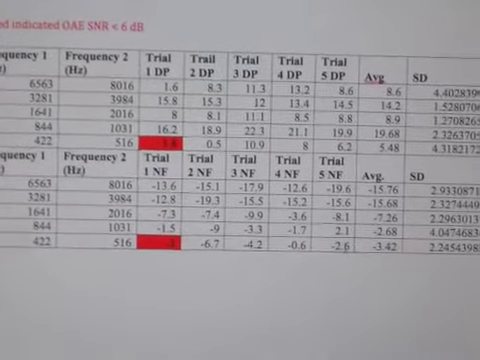
scroll(right, 3)
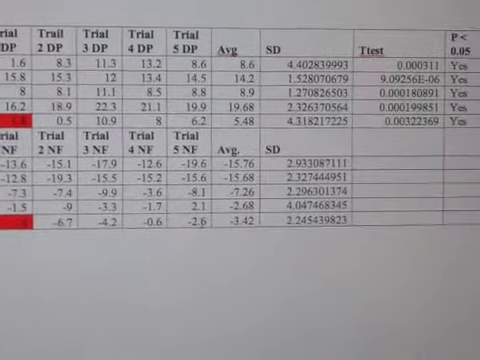